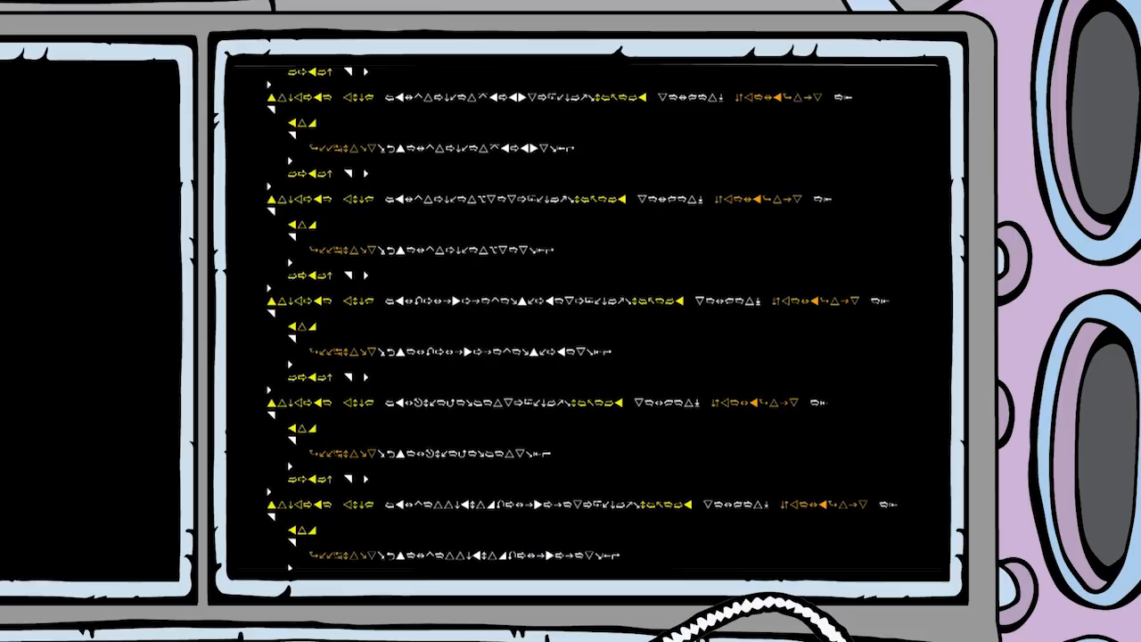
# Step: Scroll down while the ship's monitor shows rows of alien-symbol code
pyautogui.scroll(-3)
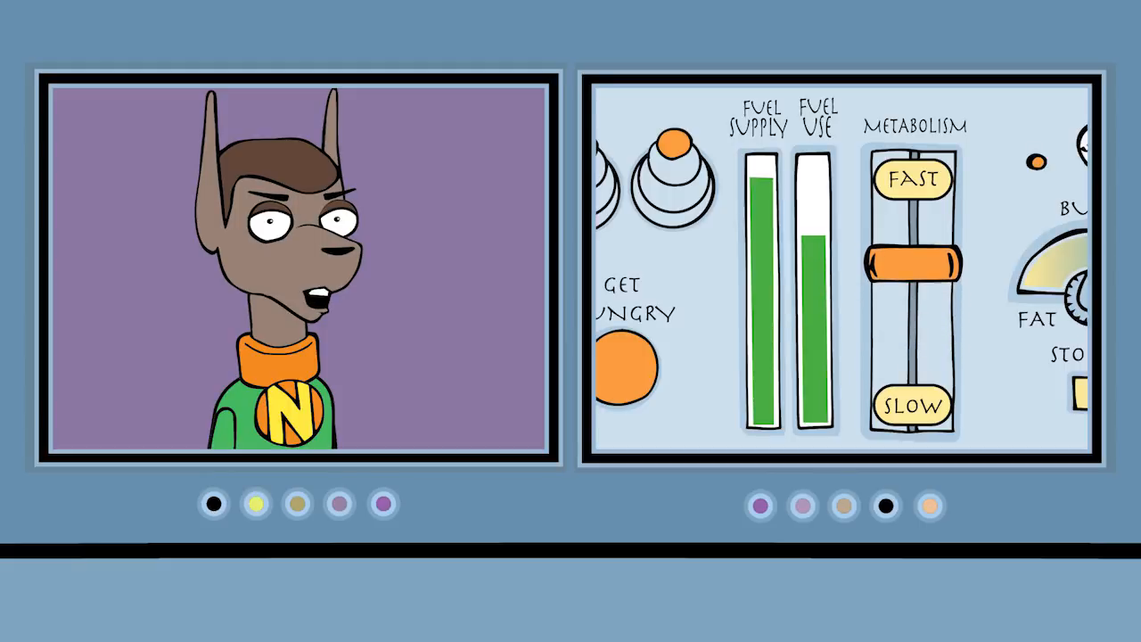
# Step: Drag slightly upward on the view while the fuel panel and metabolism slider scene plays
pyautogui.moveTo(909, 259); pyautogui.dragTo(909, 199)
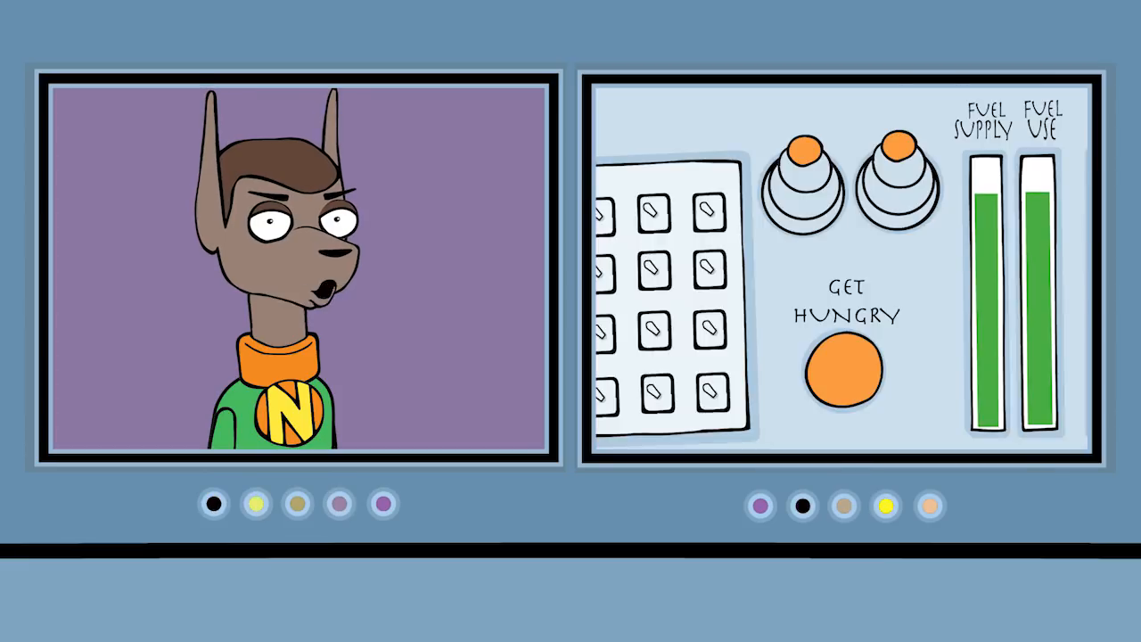
# Step: Click once on the scene as the green hand reaches for the Get Hungry button
pyautogui.click(843, 369)
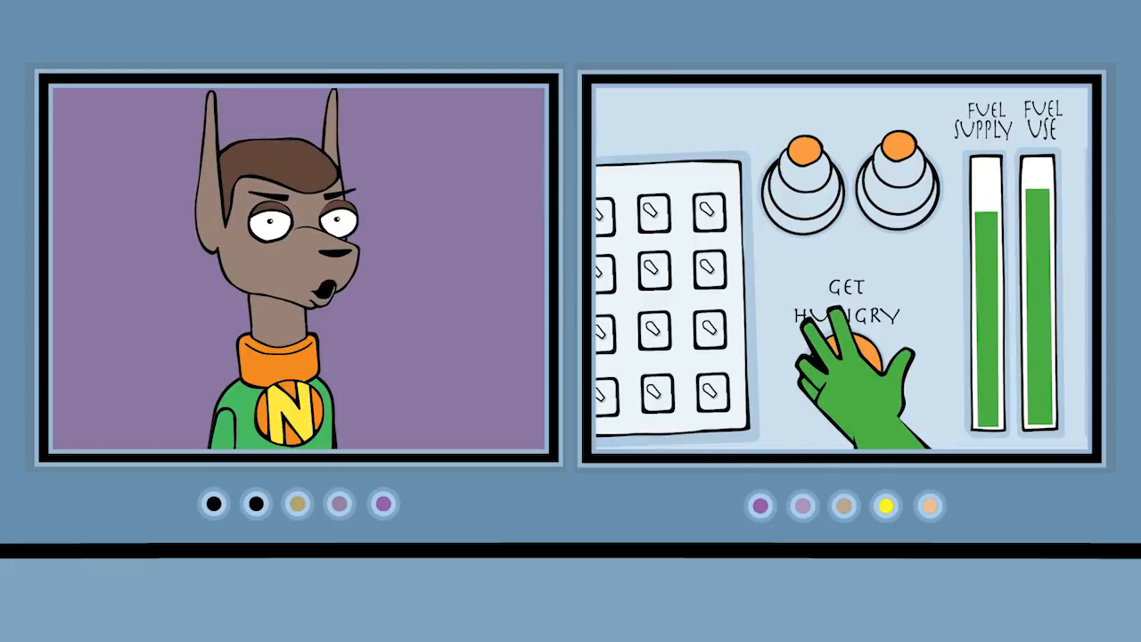